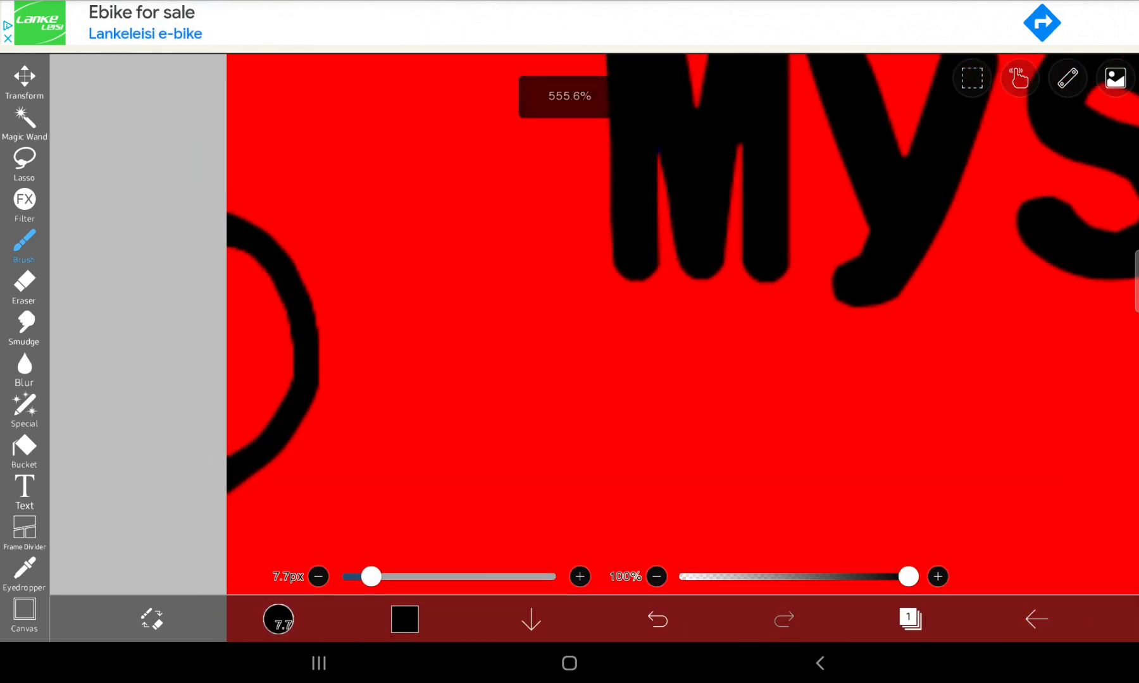
Add a black brush stroke to the 'Mystery YouTuber' lettering on the red canvas.
left_click_drag(371, 575, 398, 576)
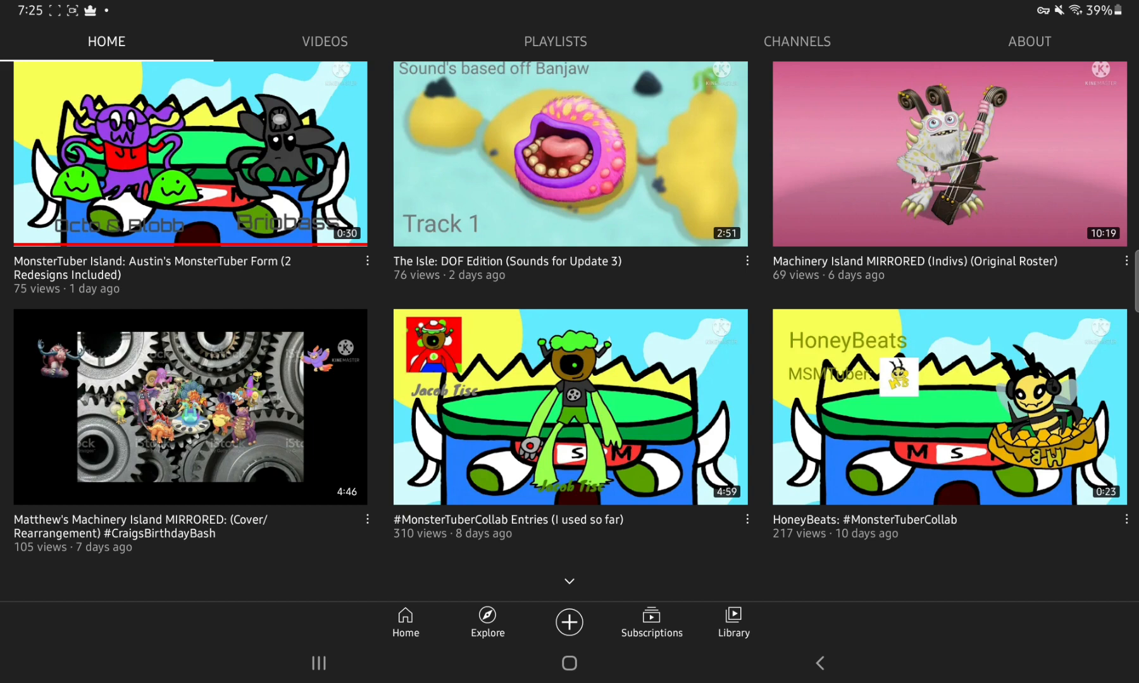
Show the JohnnyClaus87 Videos list and browse down to uploads from several weeks ago.
left_click(324, 42)
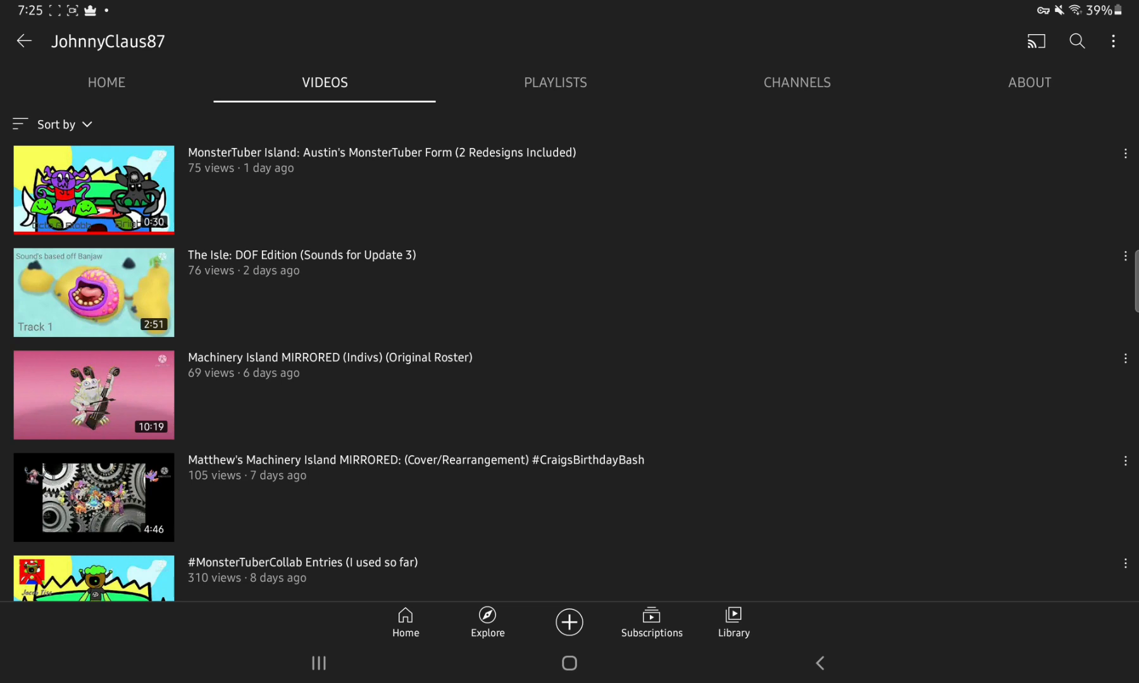
scroll("down", 3)
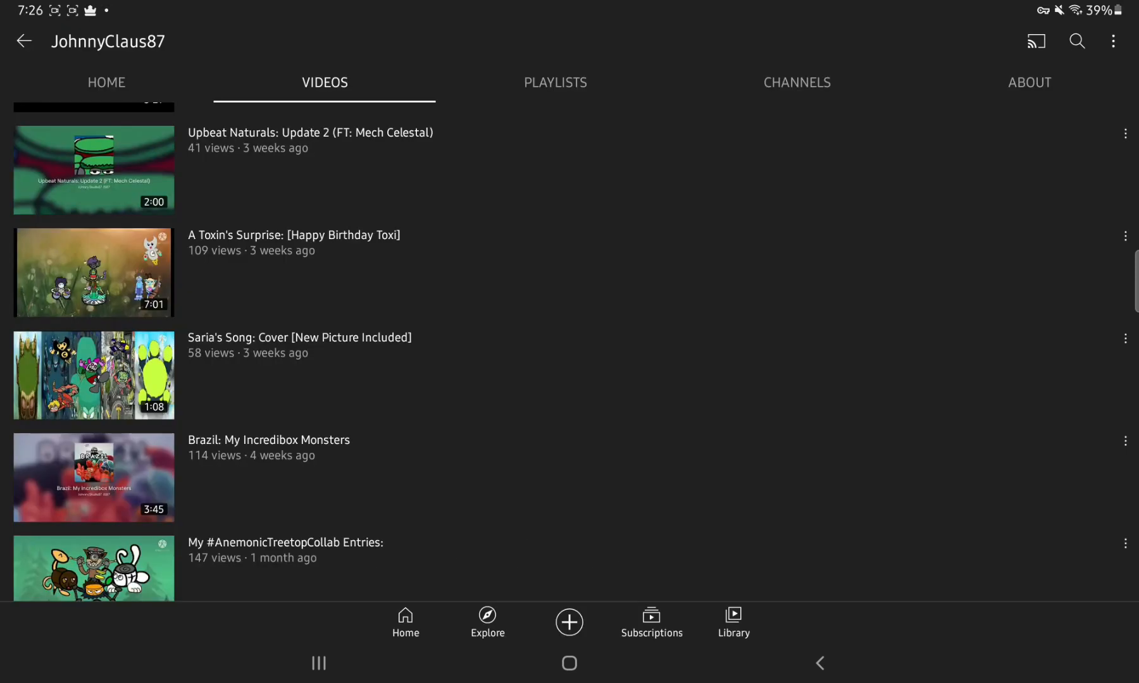
Go back to the JohnnyClaus87 Home tab and scroll through Uploads and Popular uploads.
left_click(107, 82)
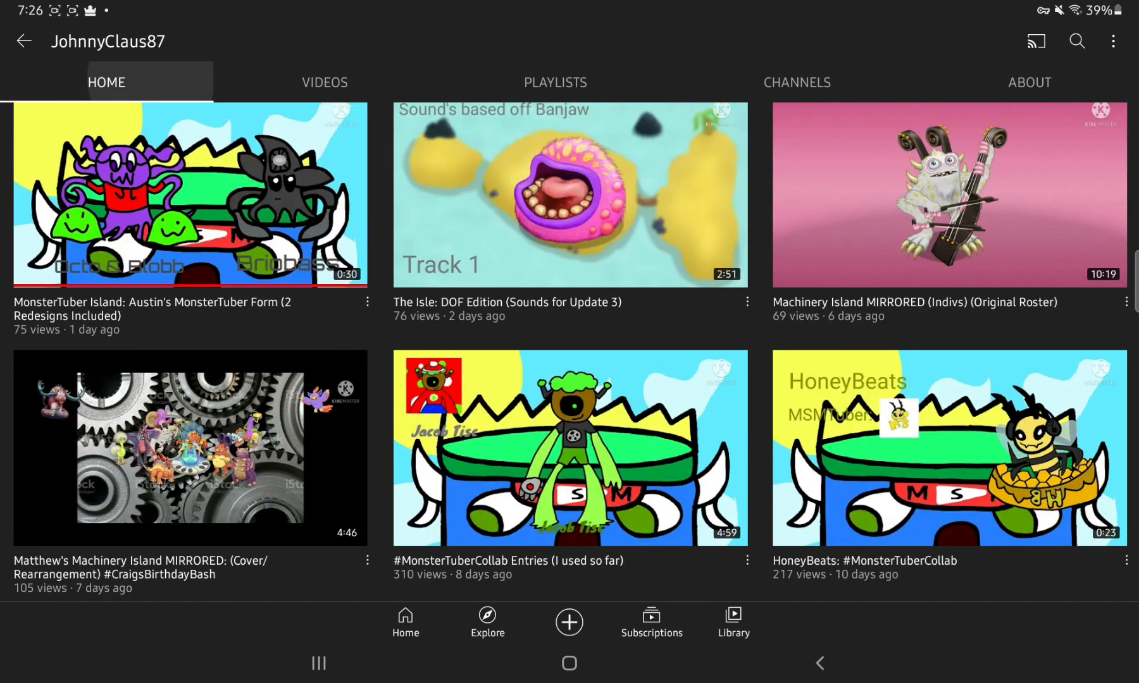
scroll("down", 3)
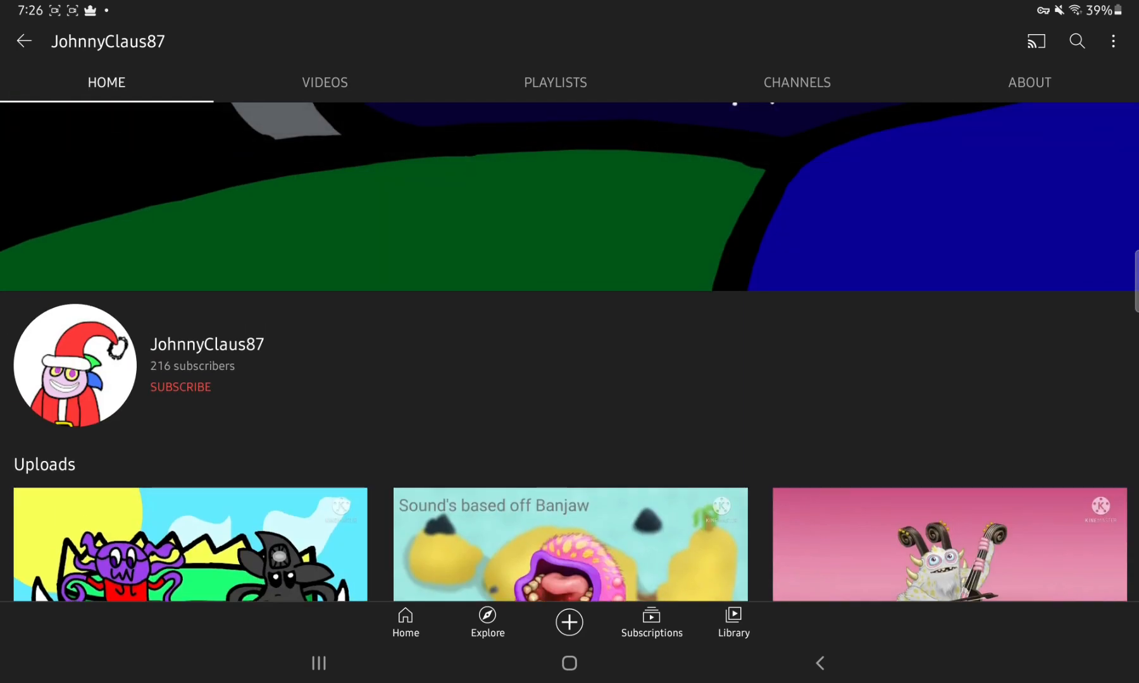
scroll("down", 3)
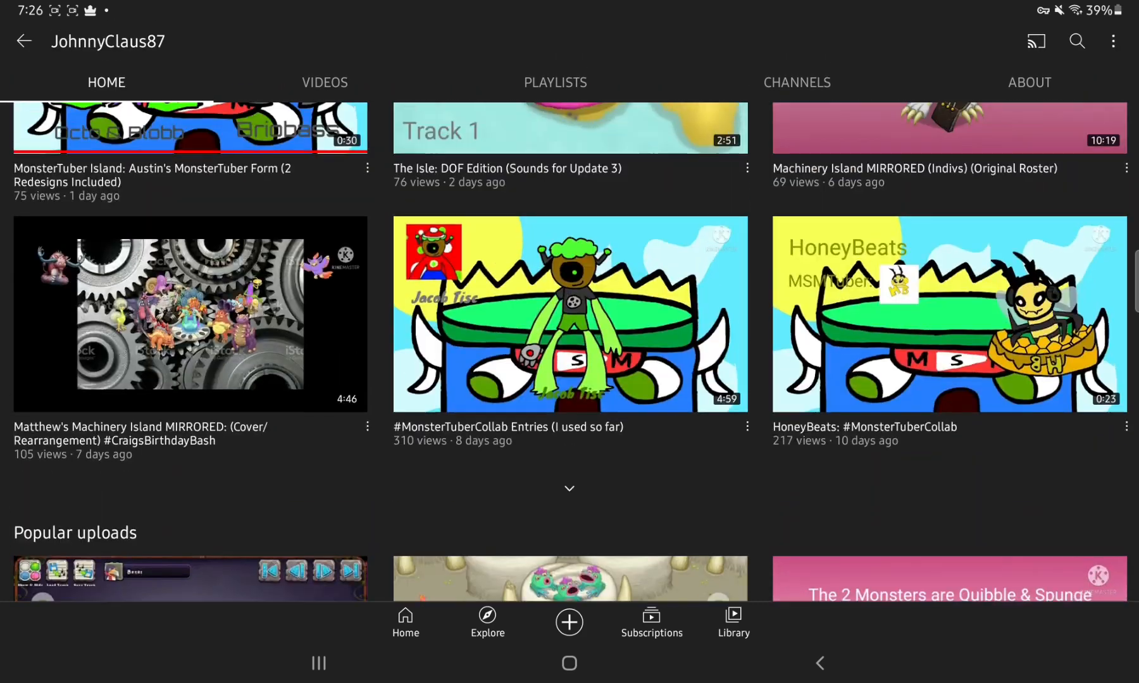
scroll("down", 3)
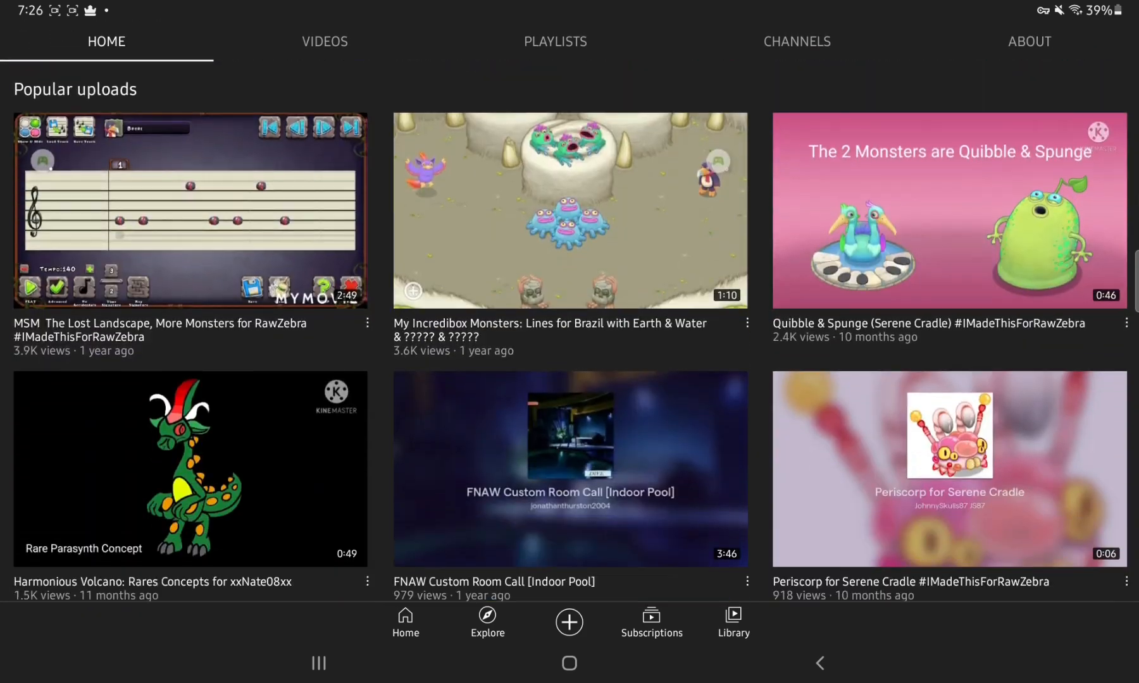
scroll("down", 3)
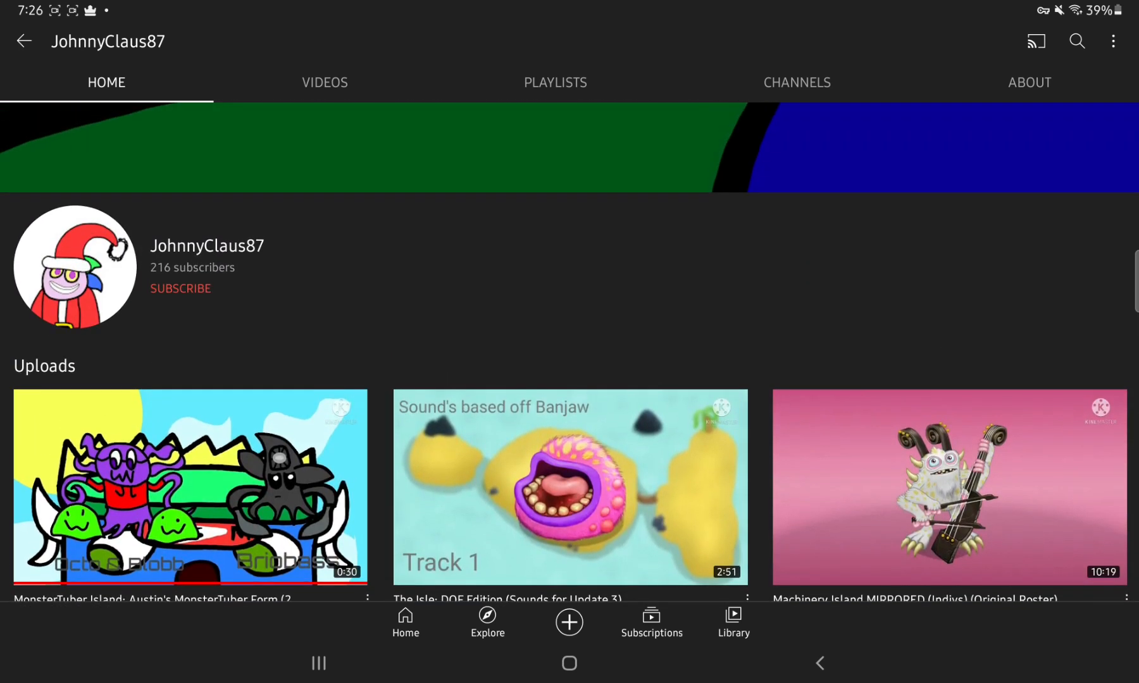
scroll("down", 3)
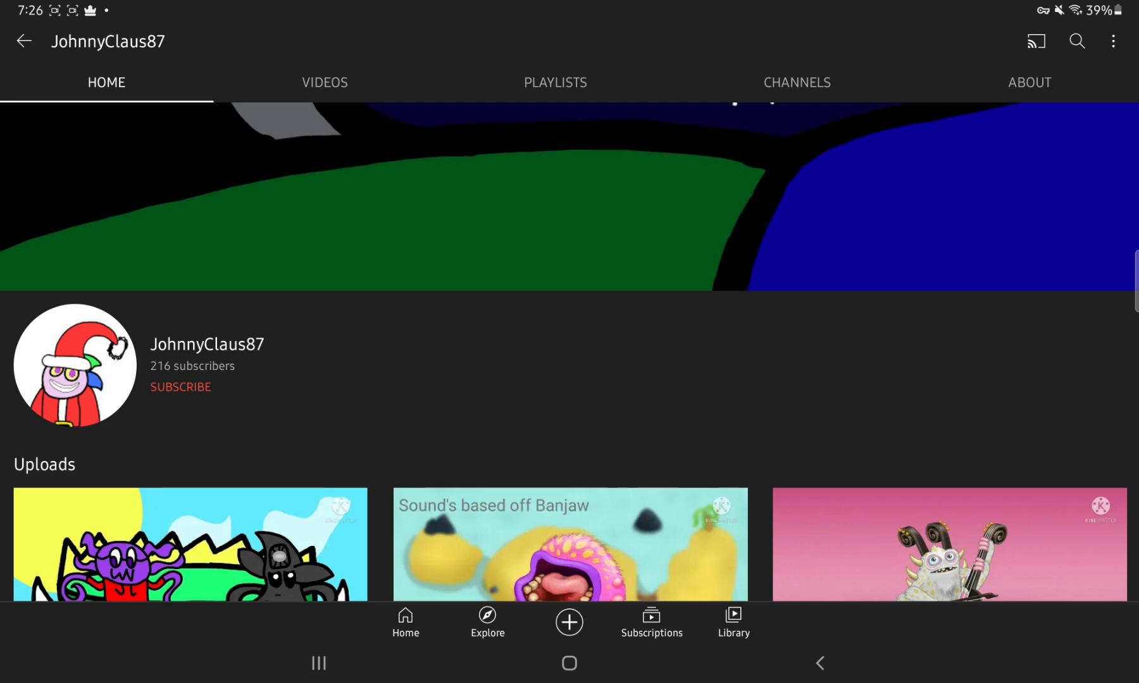
left_click(1027, 83)
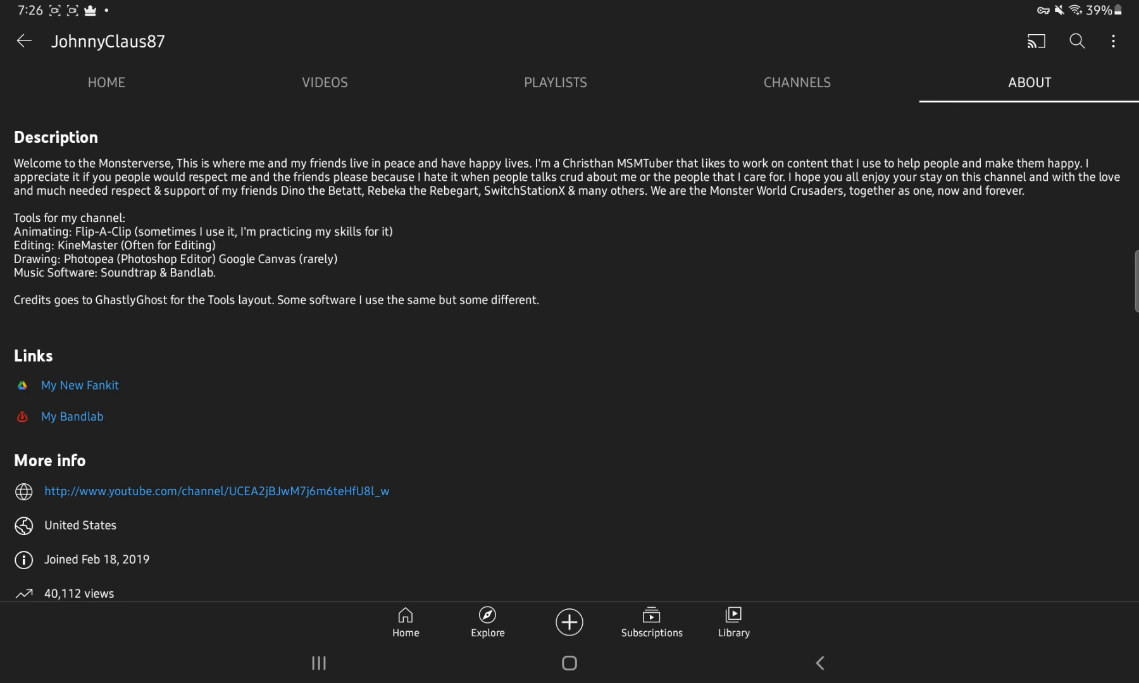
left_click(107, 82)
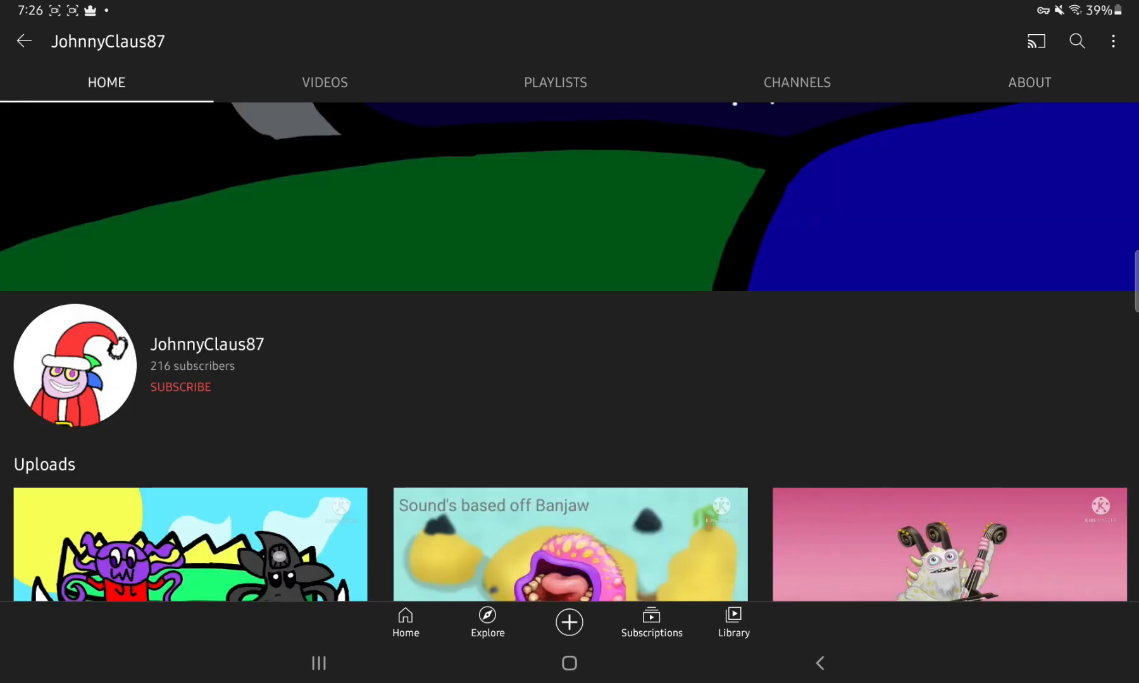